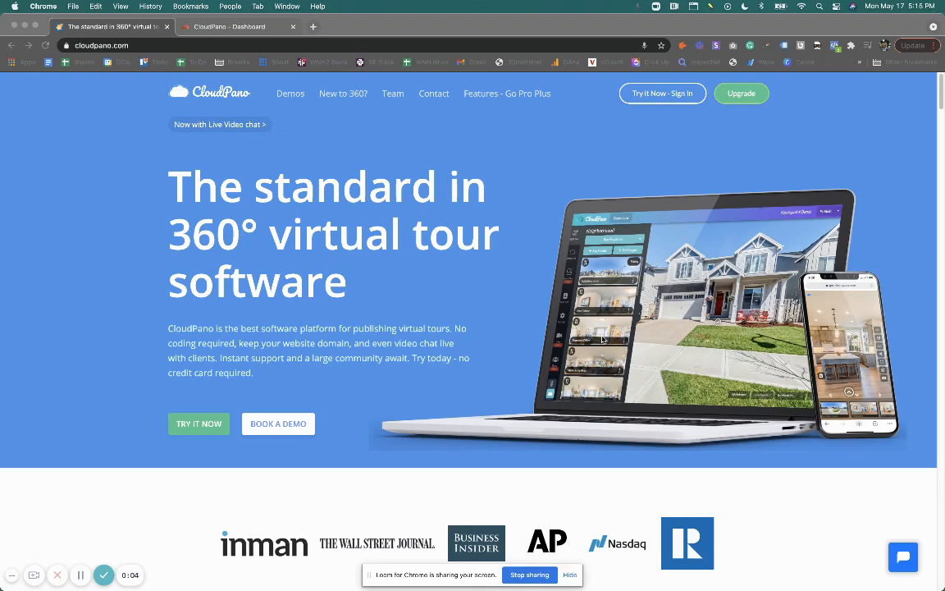
pyautogui.moveTo(401, 303)
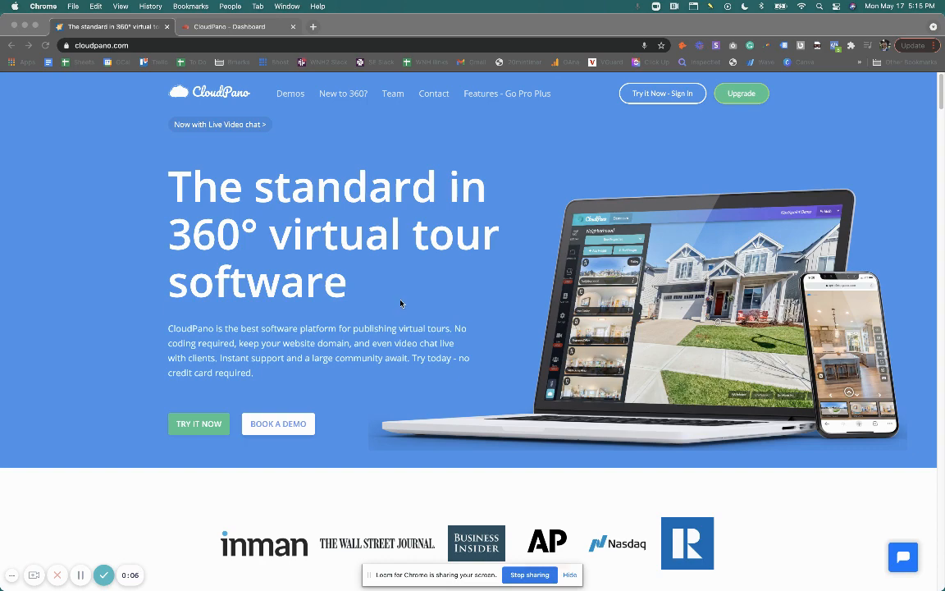
pyautogui.moveTo(396, 302)
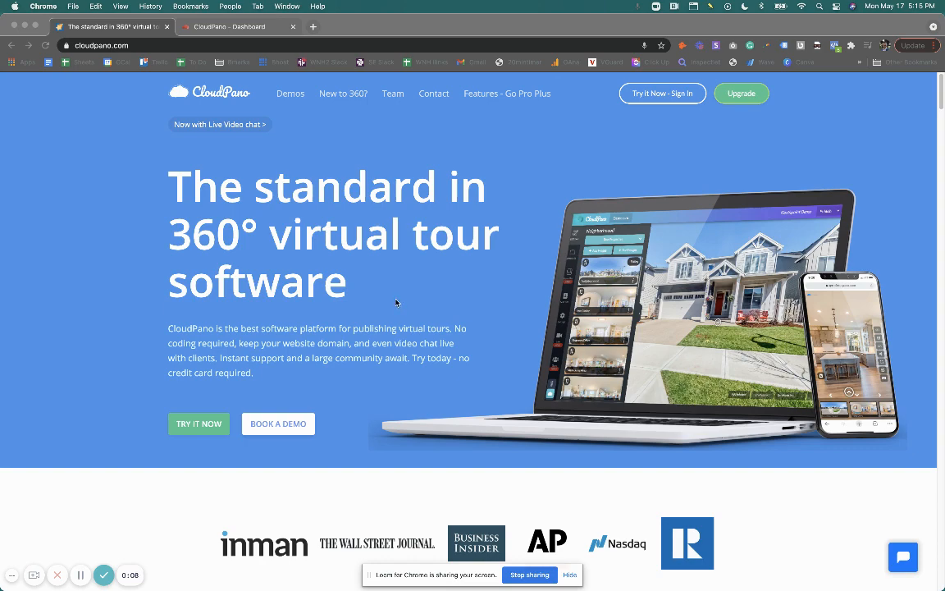
# - Scroll the homepage past demos, branding, Street View tours and live 360° video chat
pyautogui.scroll(-3)
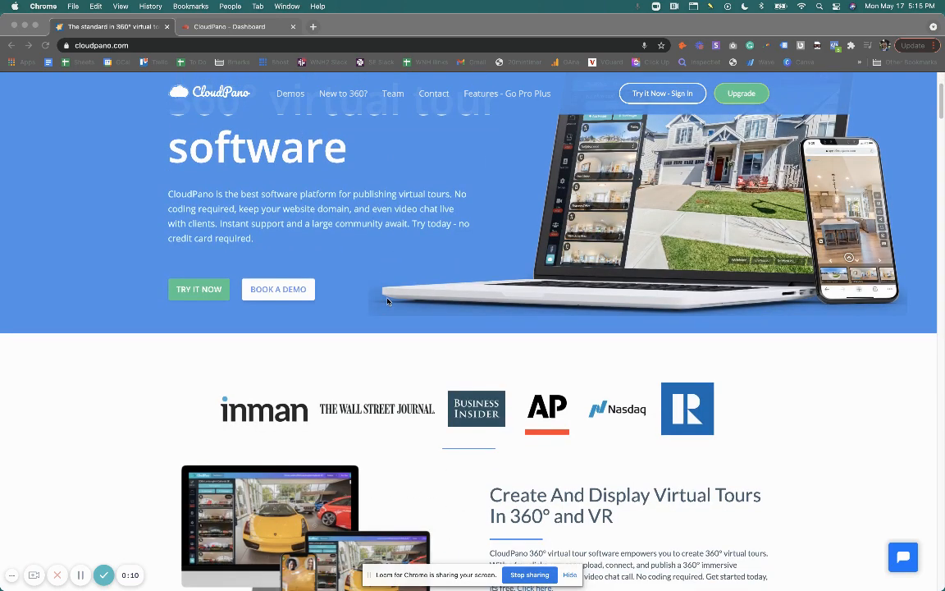
pyautogui.scroll(-3)
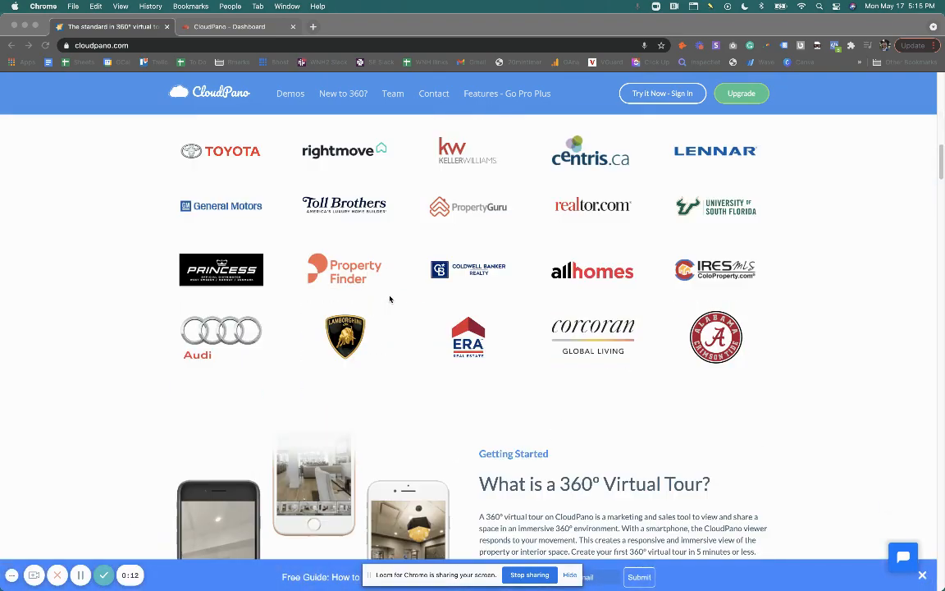
pyautogui.scroll(-3)
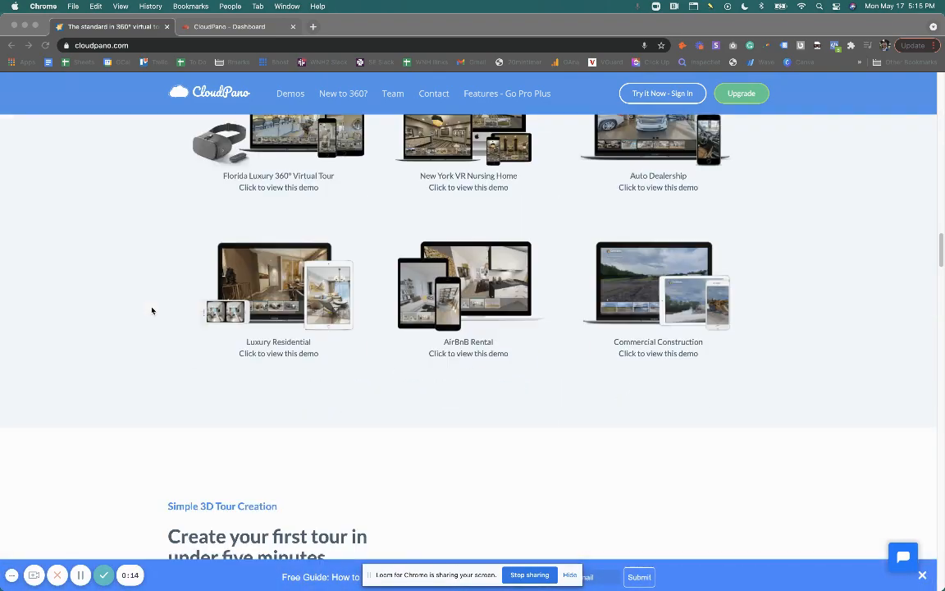
pyautogui.scroll(-3)
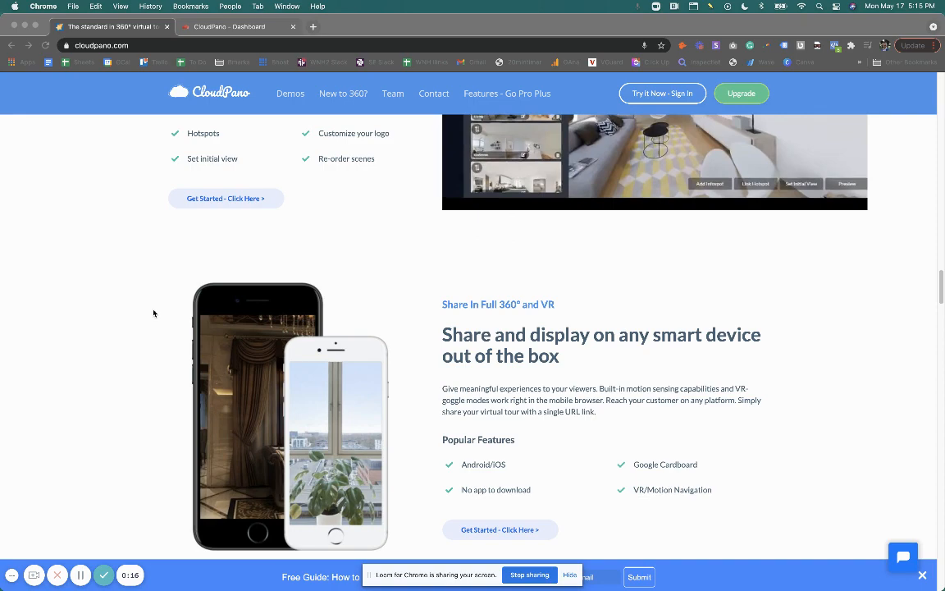
pyautogui.scroll(-3)
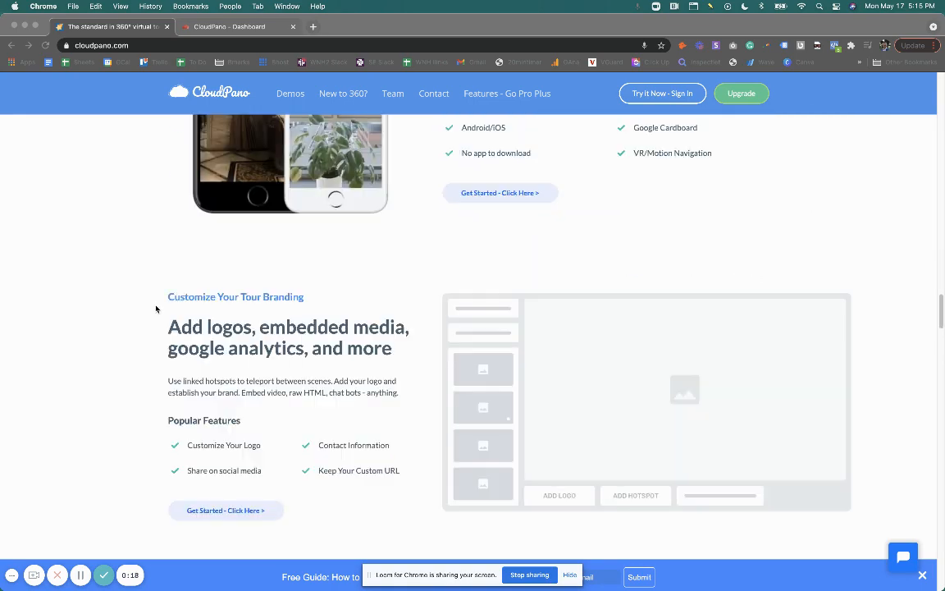
pyautogui.scroll(-3)
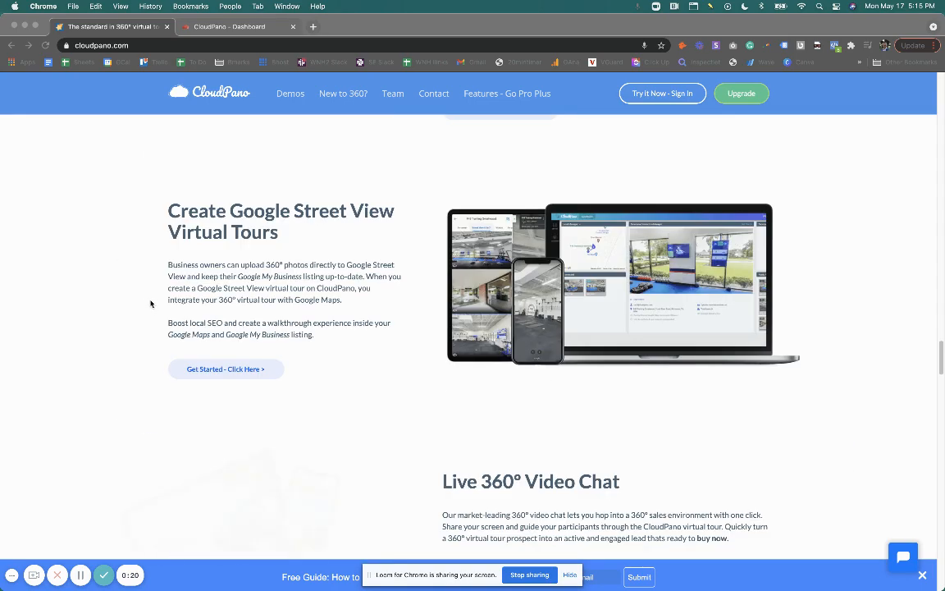
pyautogui.scroll(-3)
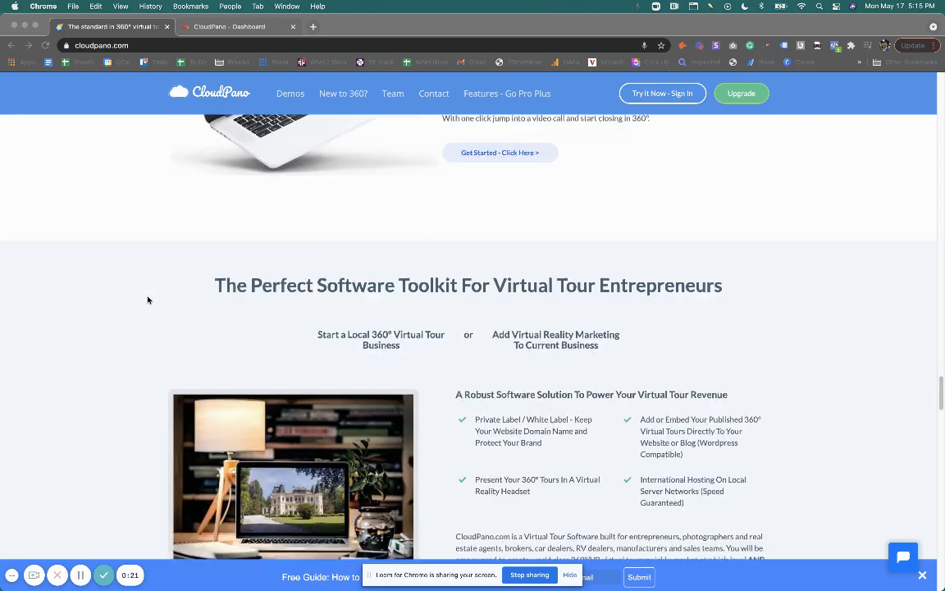
pyautogui.scroll(3)
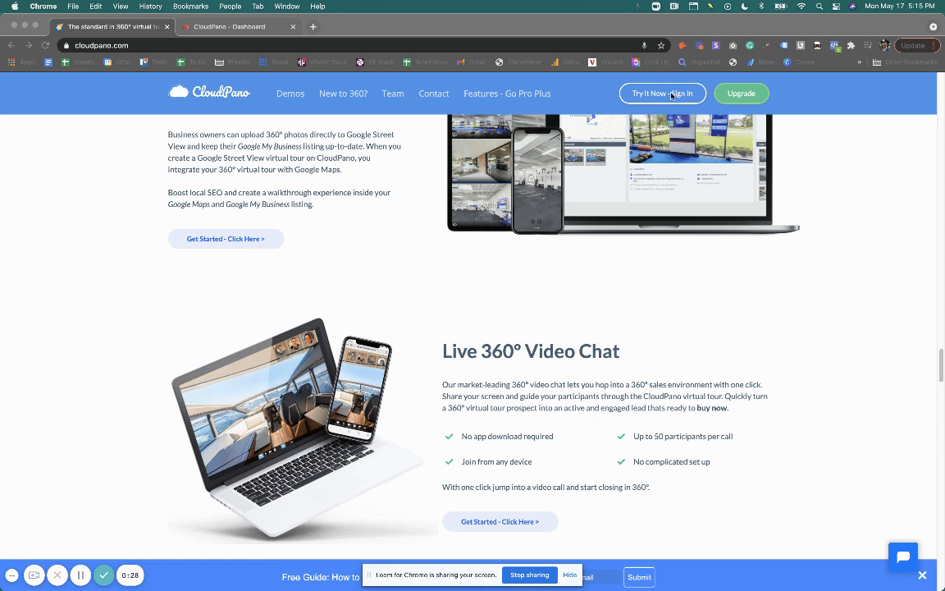
pyautogui.moveTo(757, 106)
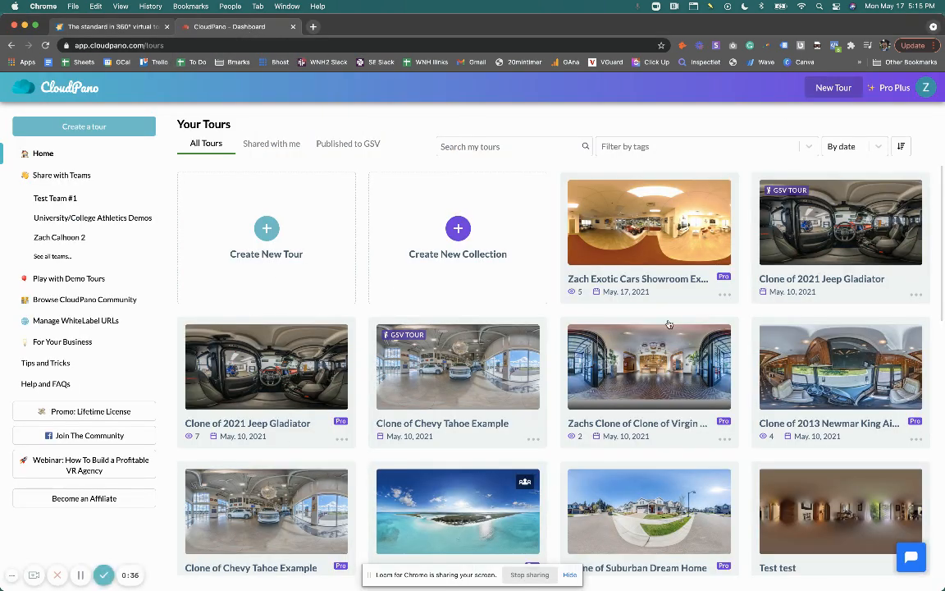
# - Open the 'Clone of 2021 Jeep Gladiator' tour card to see its five scenes
pyautogui.click(840, 222)
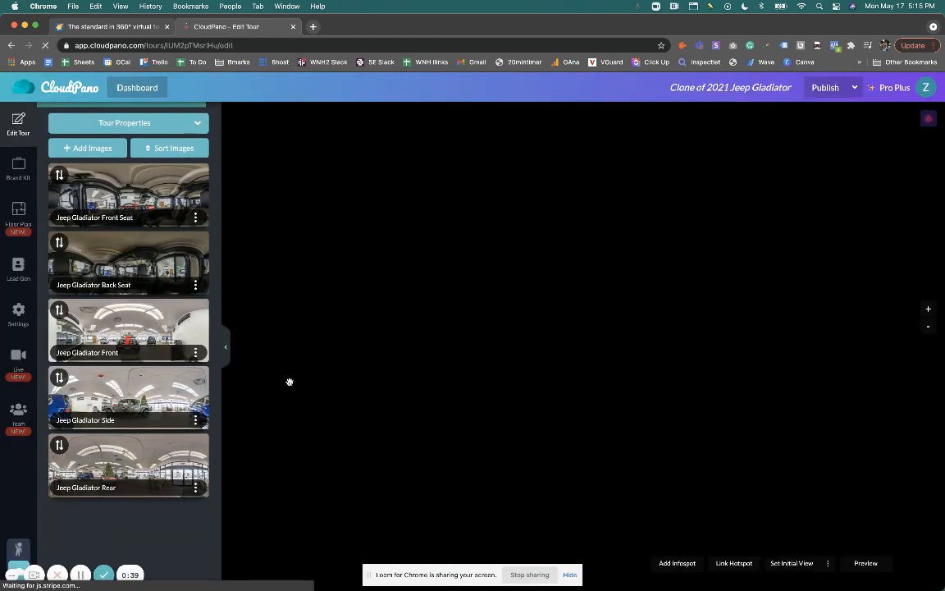
# - Launch the Jeep Gladiator tour via the Live icon, opening on the front-seat scene
pyautogui.click(127, 196)
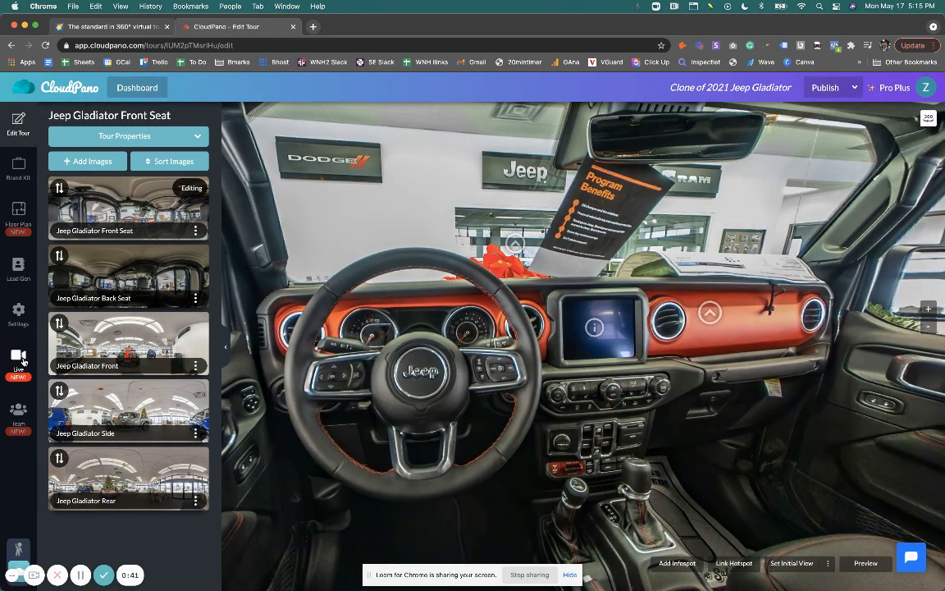
pyautogui.click(18, 356)
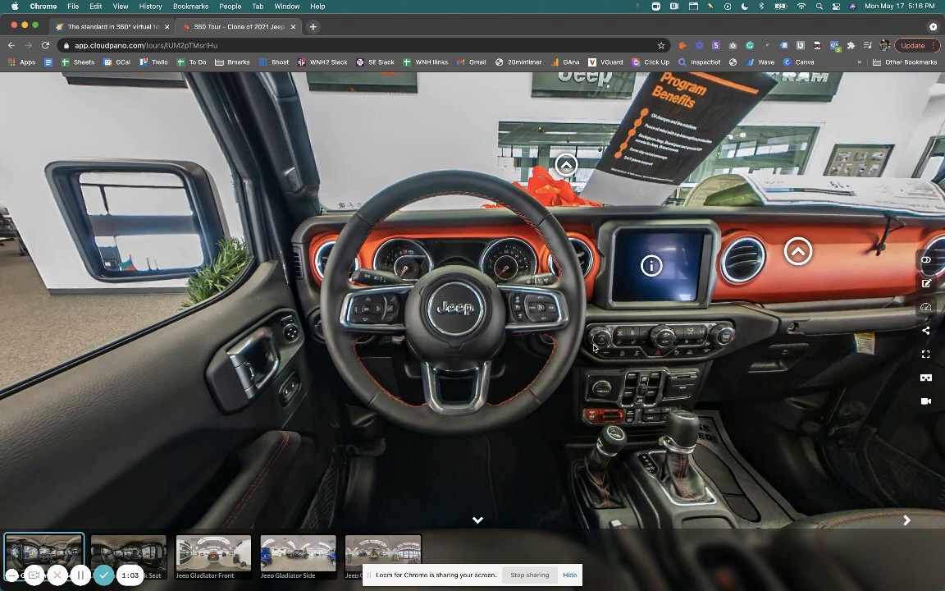
pyautogui.moveTo(606, 354)
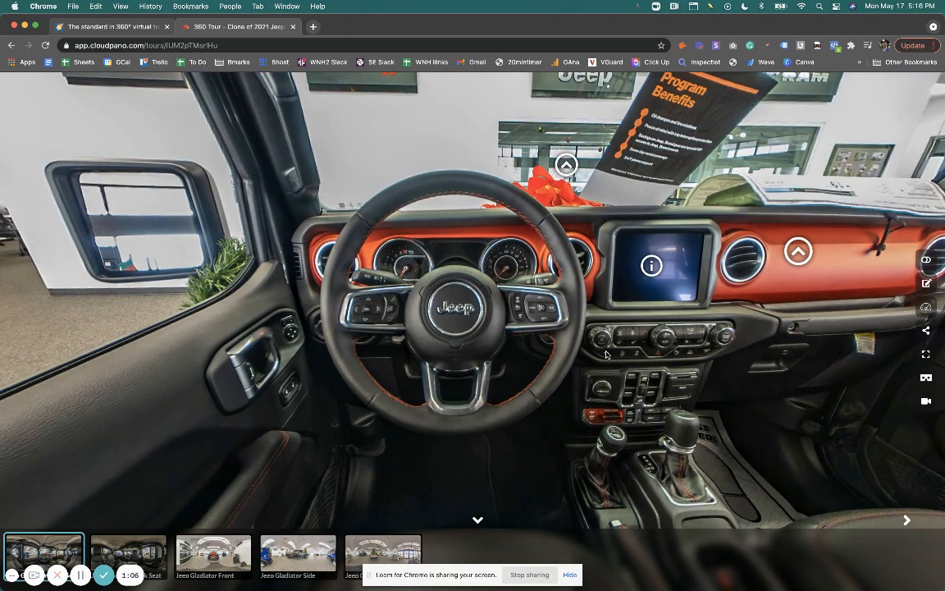
pyautogui.moveTo(639, 344)
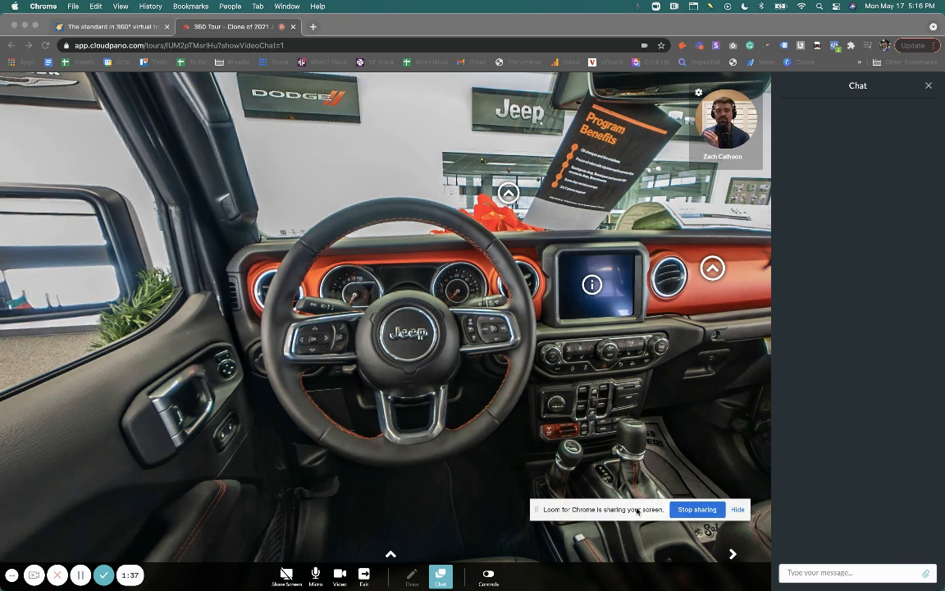
pyautogui.moveTo(537, 539)
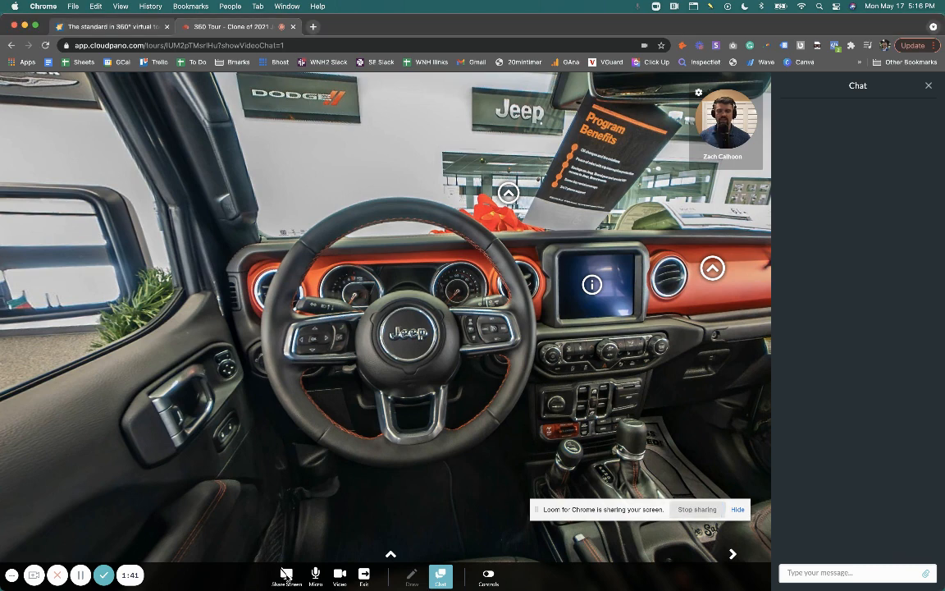
# - Share only the tour with call participants using the 'Tour only' option
pyautogui.click(285, 576)
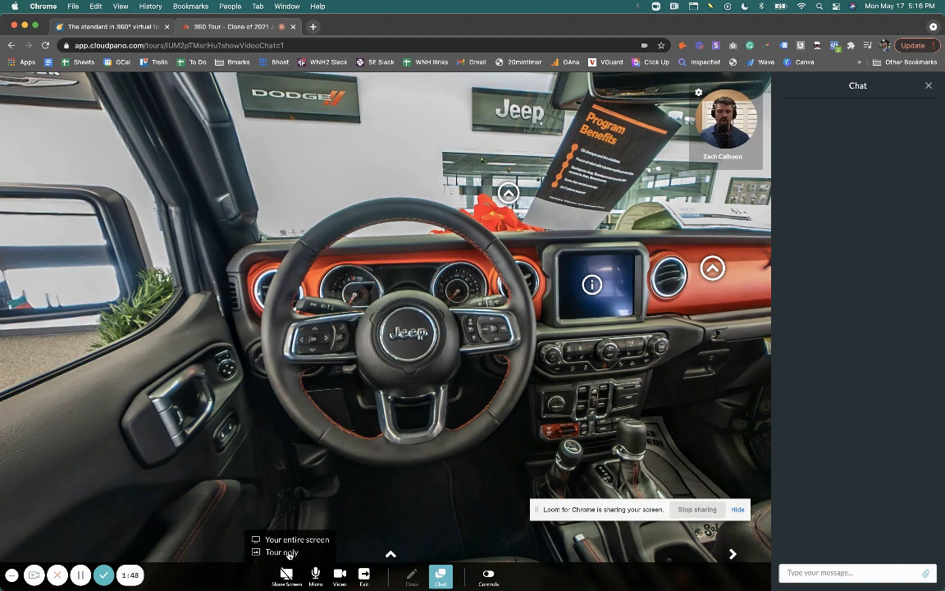
pyautogui.click(281, 550)
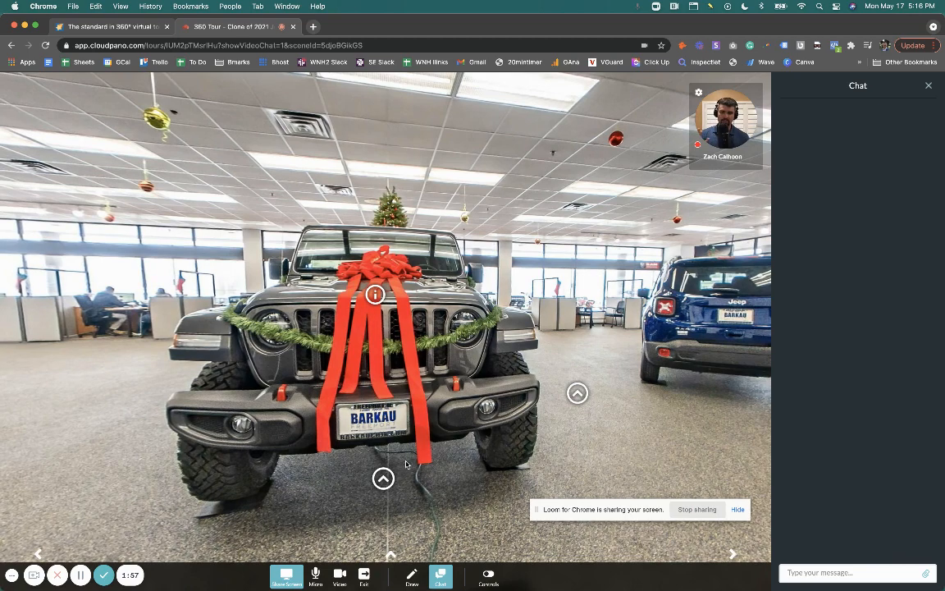
# - Enable Draw, set the webcam video to Medium Size, and dismiss the navigation tip
pyautogui.click(426, 572)
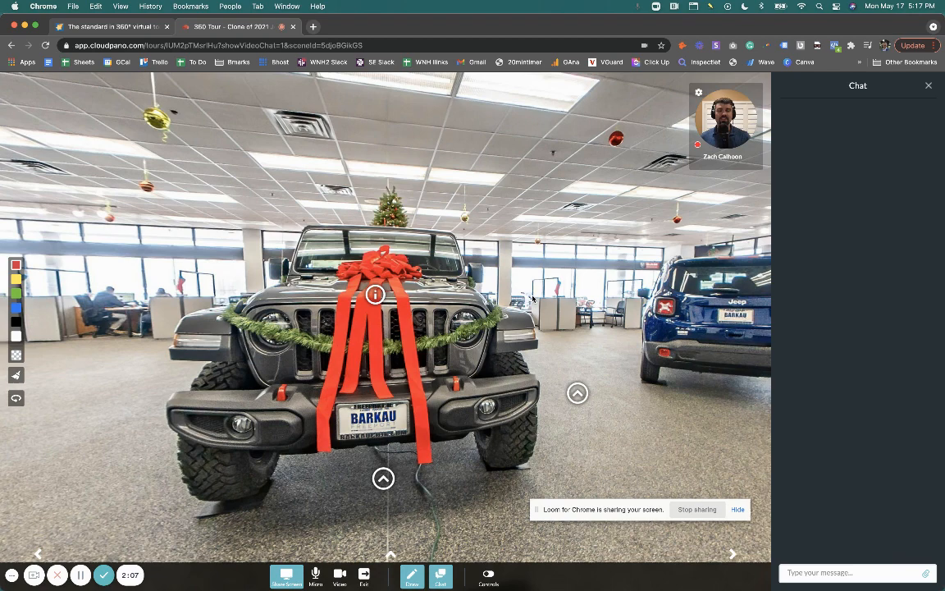
pyautogui.click(698, 92)
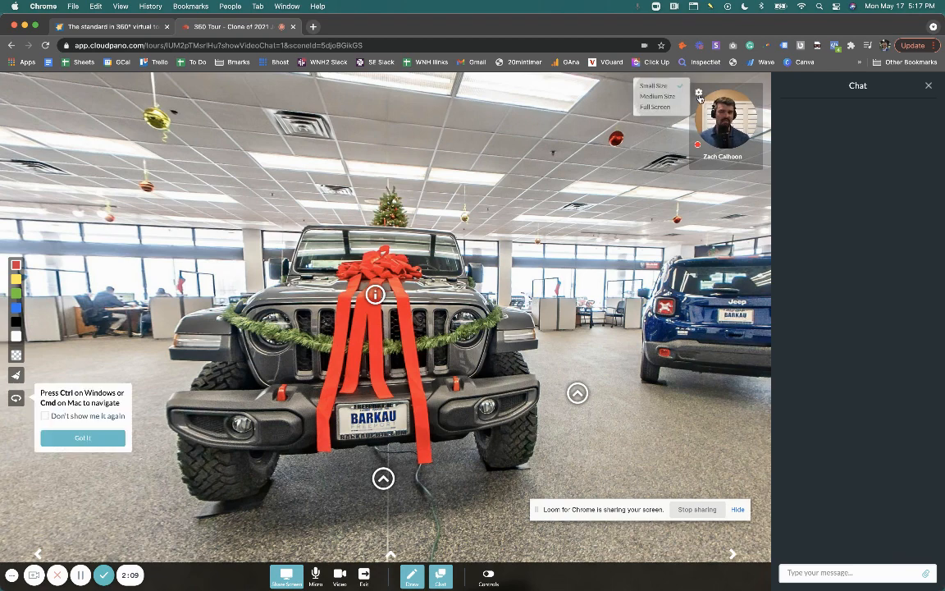
pyautogui.click(663, 97)
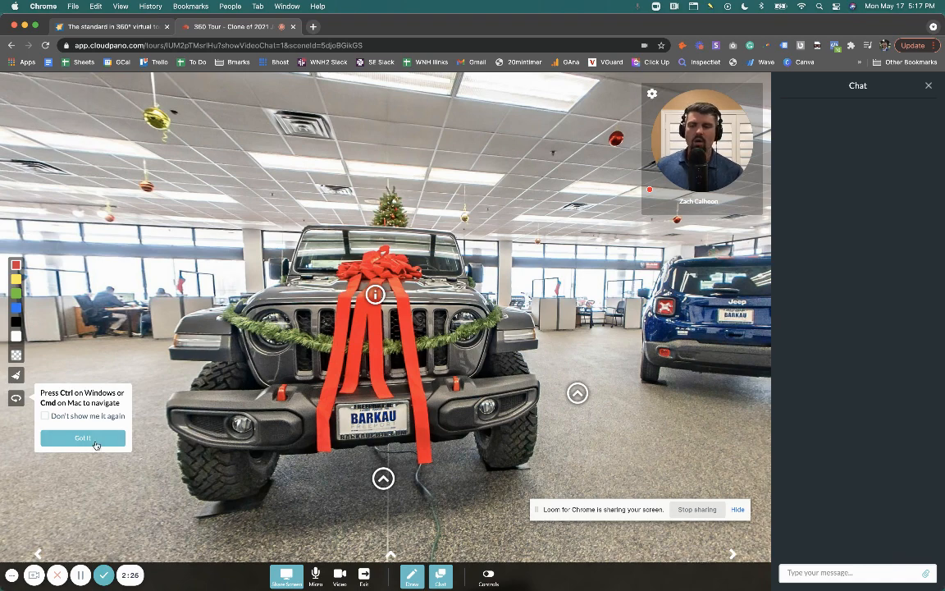
pyautogui.click(82, 438)
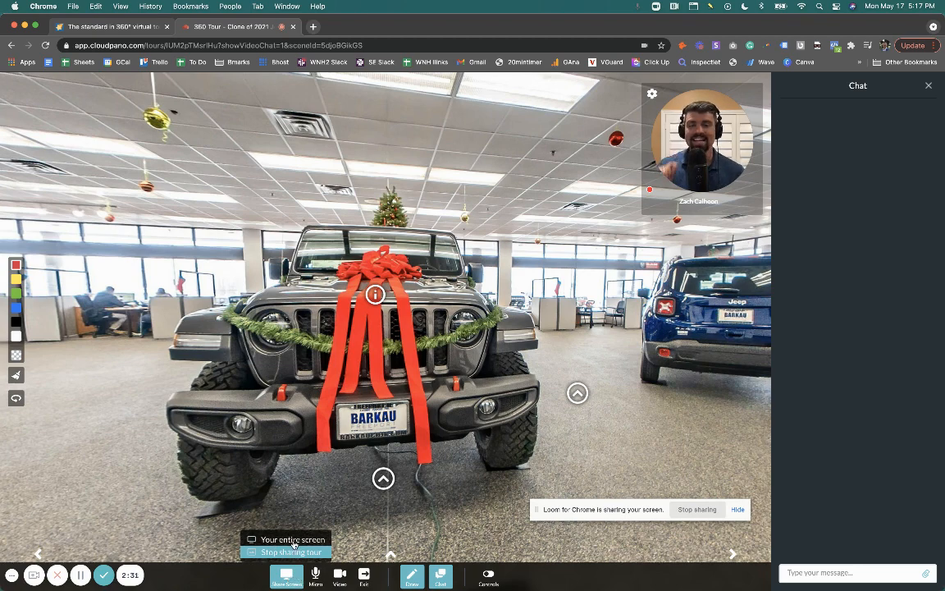
# - Share Screen 1 under Entire Screen with the call participants
pyautogui.click(286, 576)
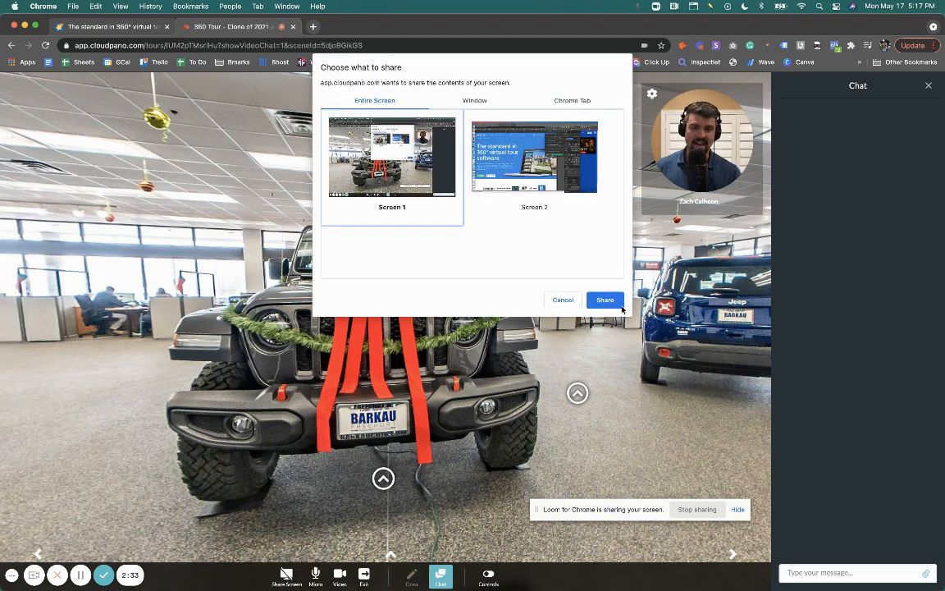
pyautogui.click(605, 299)
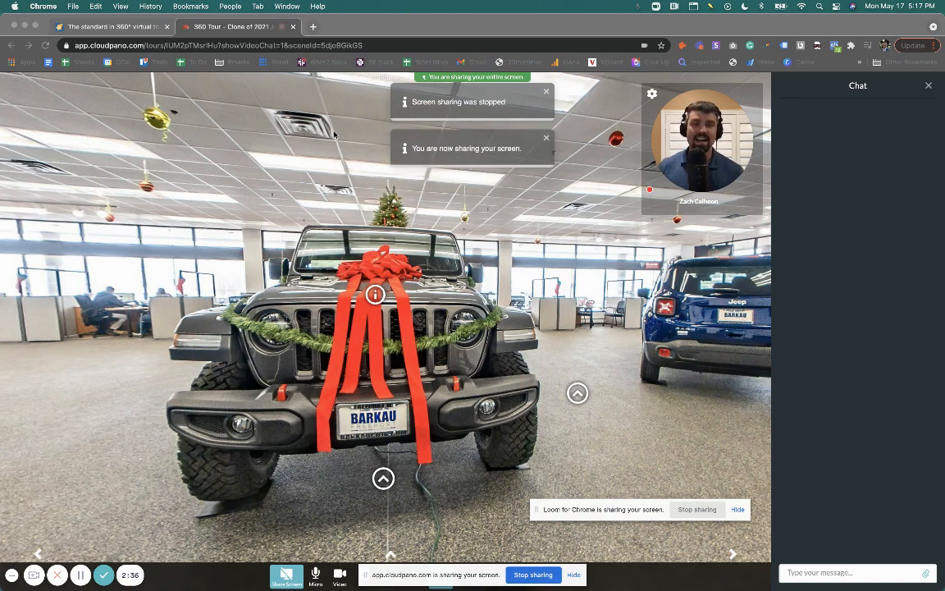
pyautogui.moveTo(341, 136)
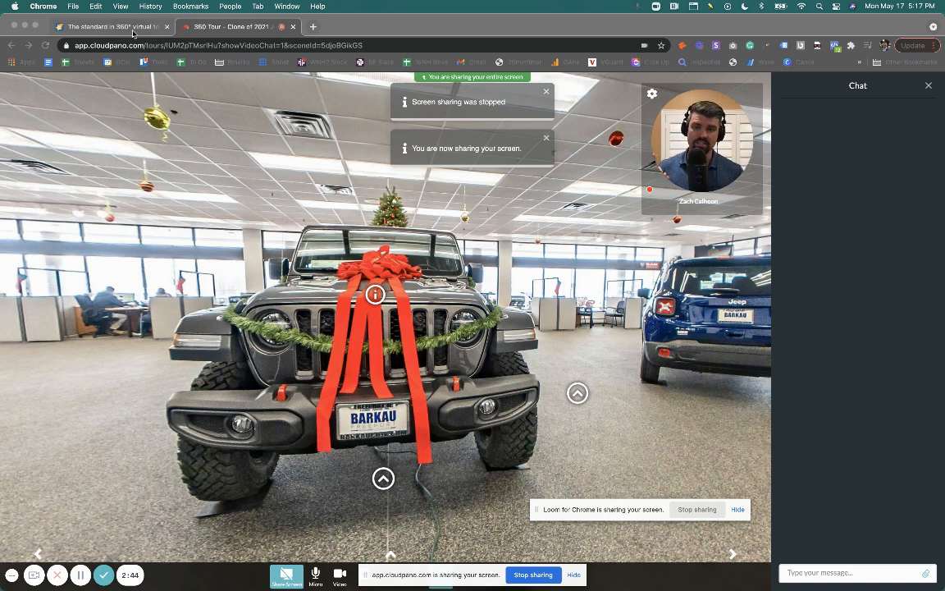
# - On cloudpano.com, scroll down and add the Pro Plus plan ($33/Month) to the cart
pyautogui.click(115, 26)
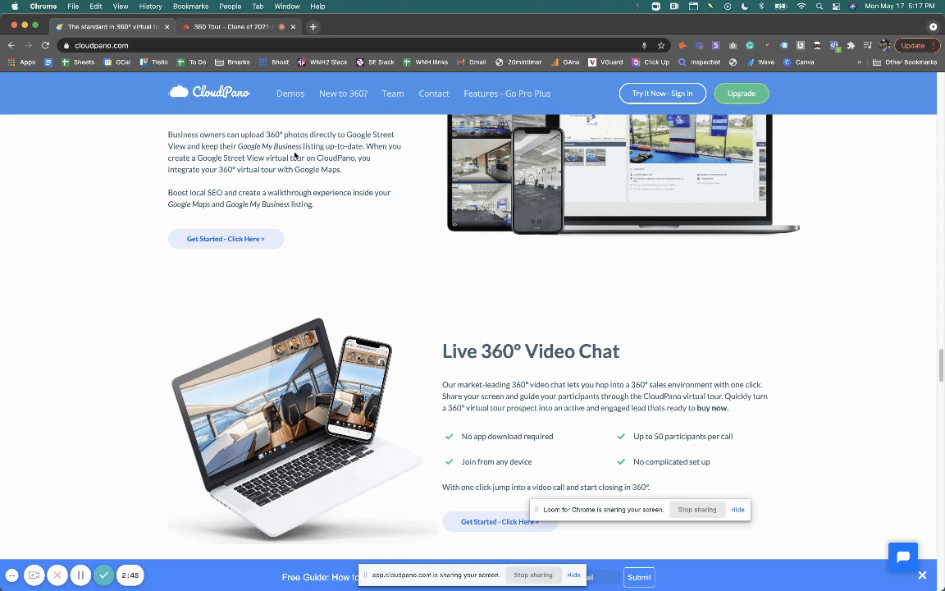
pyautogui.scroll(-3)
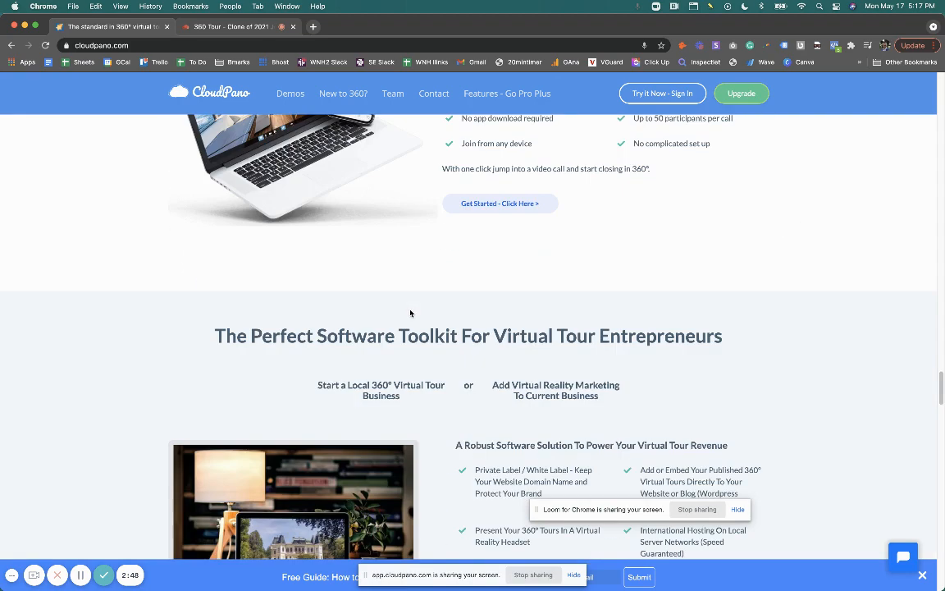
pyautogui.scroll(-3)
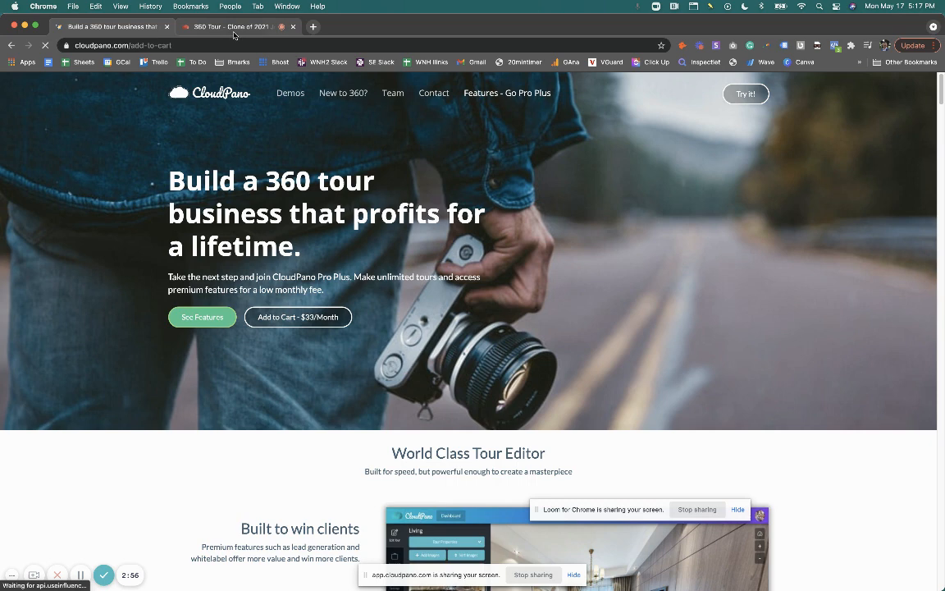
pyautogui.scroll(-3)
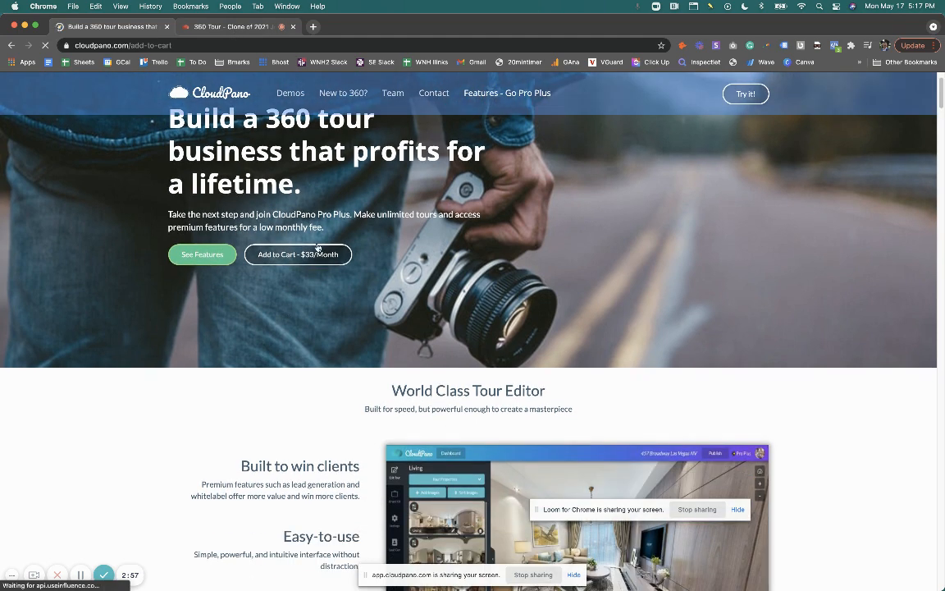
pyautogui.click(297, 253)
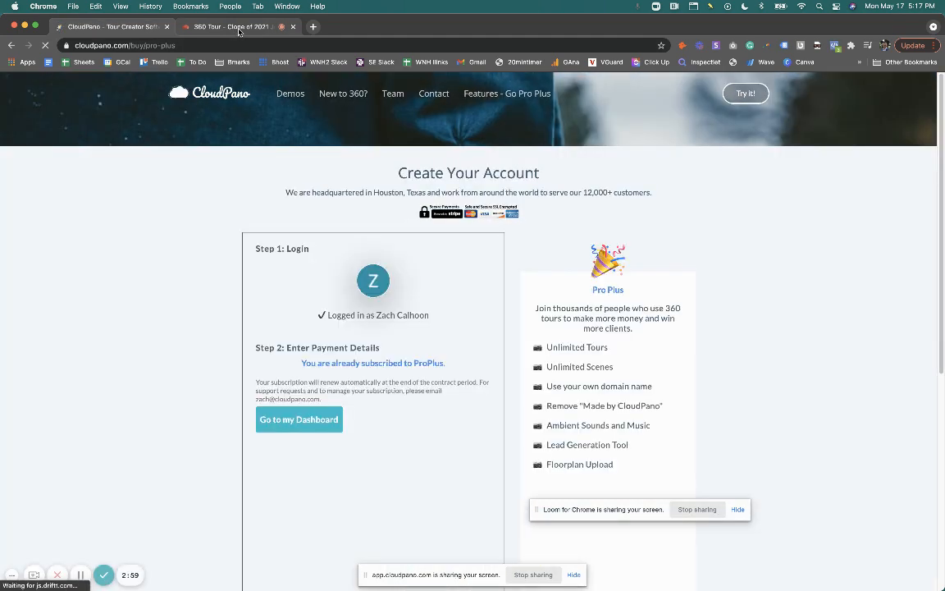
pyautogui.moveTo(238, 29)
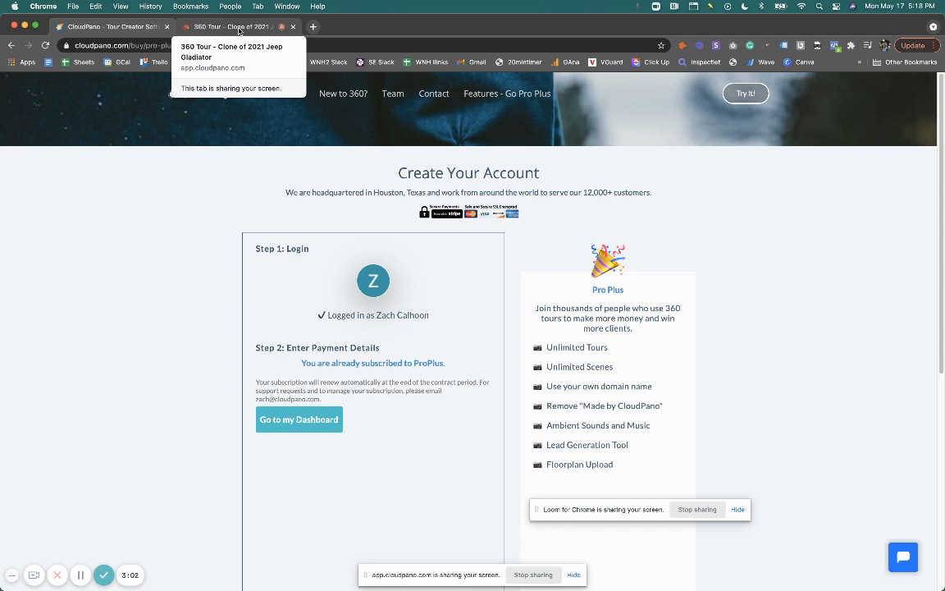
# - Return to the Jeep showroom tour tab and share the entire screen again
pyautogui.click(233, 27)
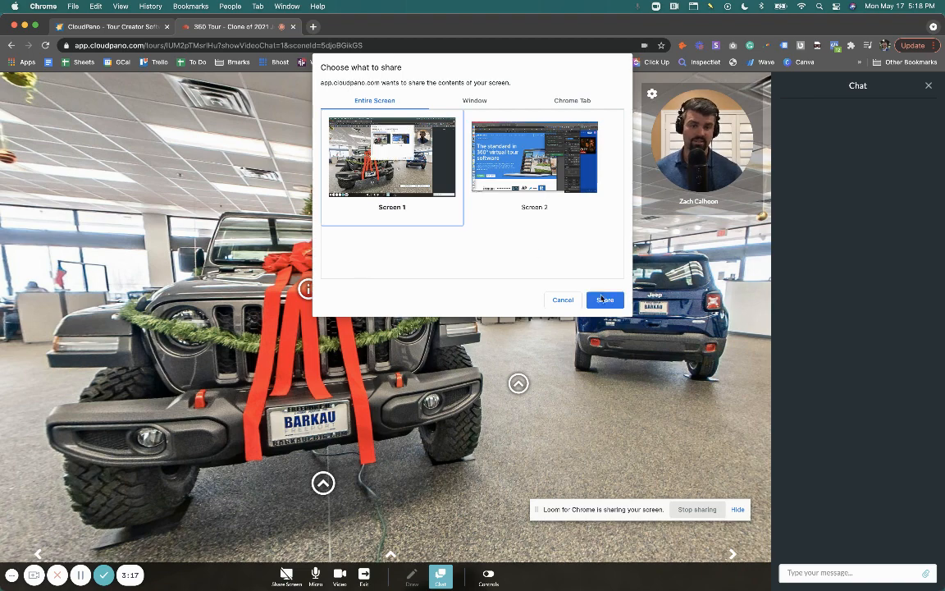
pyautogui.click(604, 300)
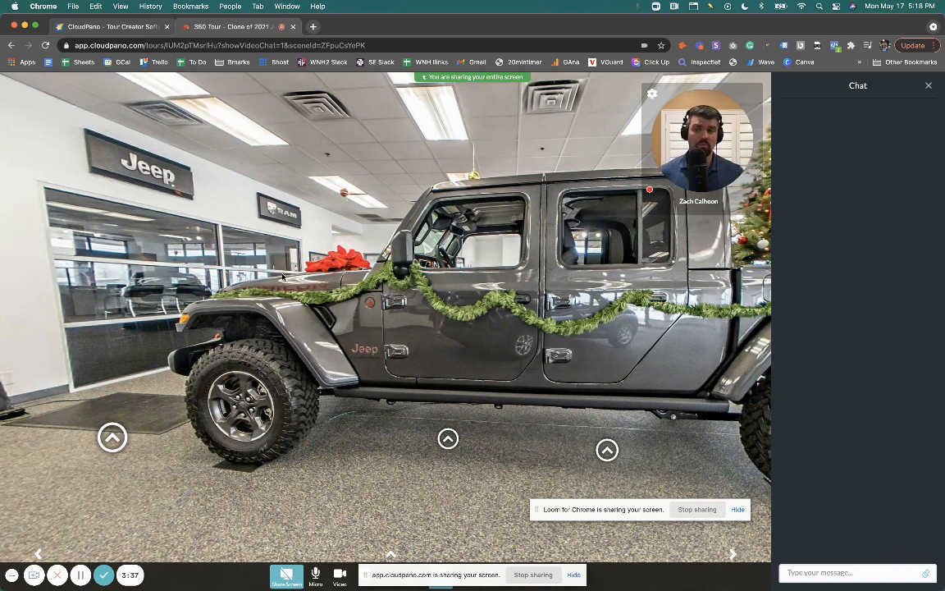
# - Open the Commercial Construction demo from the homepage, view the Allegria tour, then return to Jeep
pyautogui.click(107, 28)
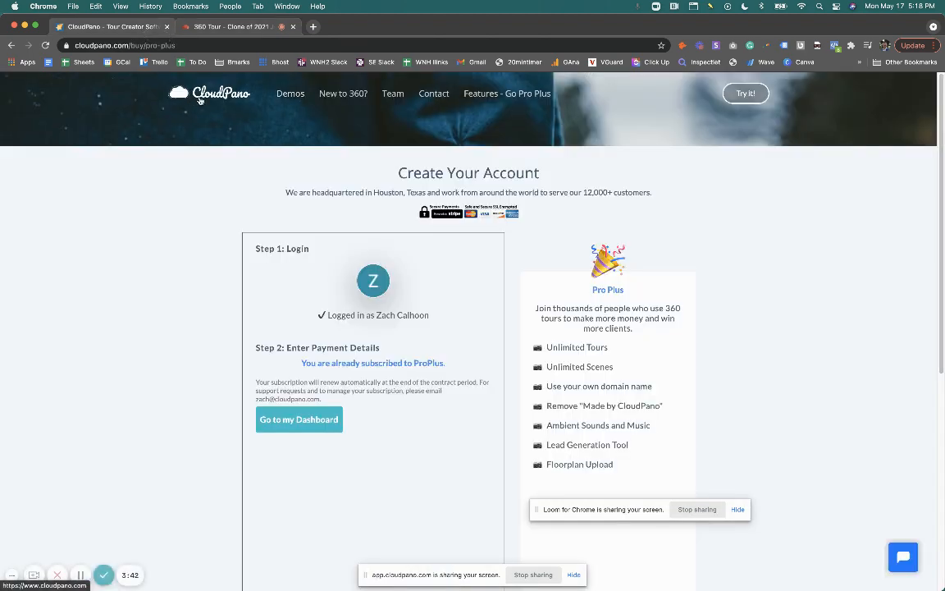
pyautogui.click(290, 93)
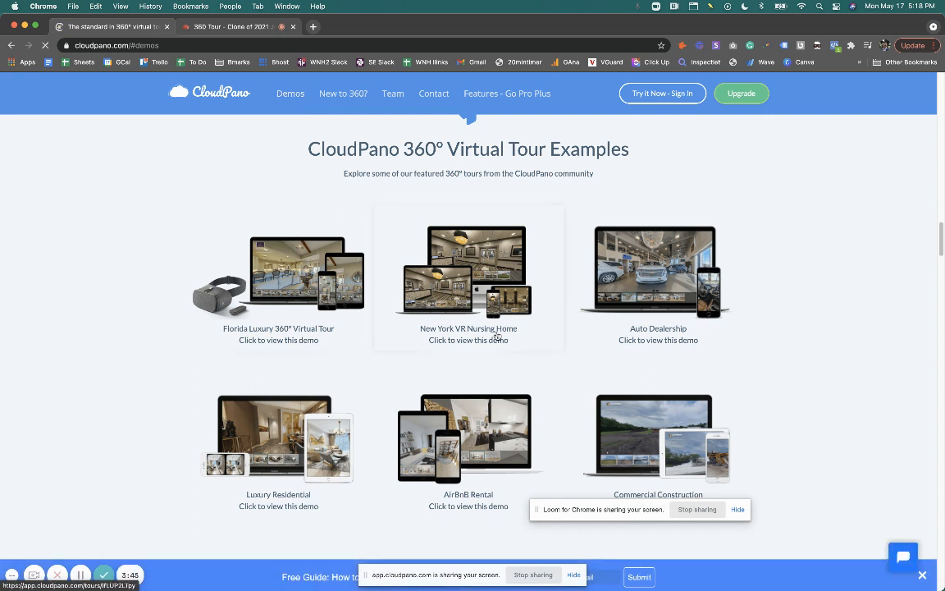
pyautogui.moveTo(661, 300)
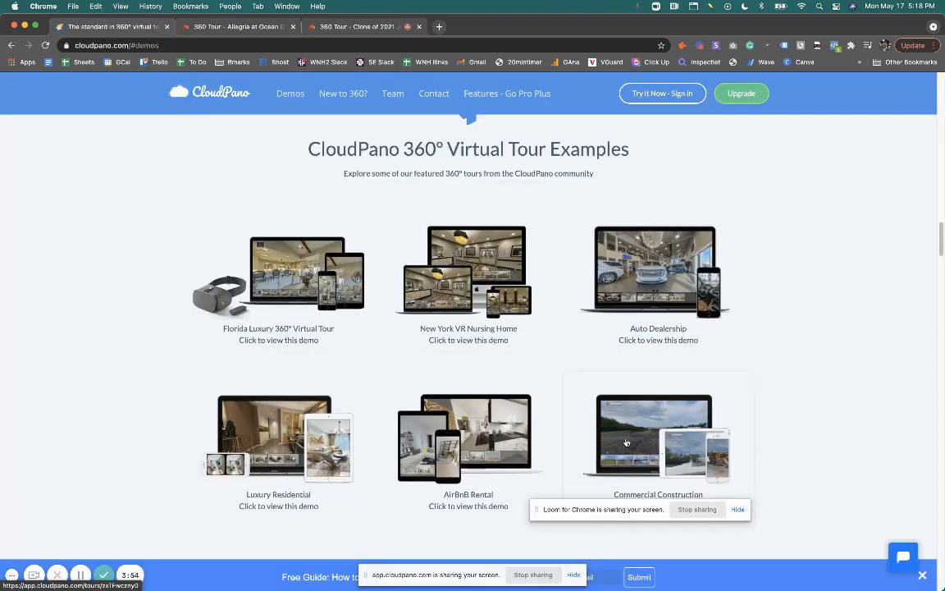
pyautogui.click(626, 442)
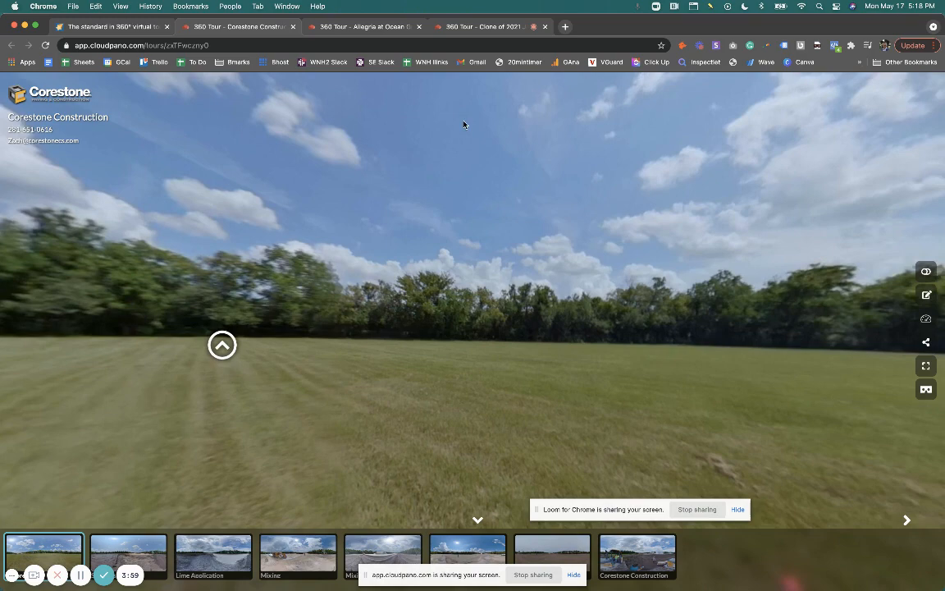
pyautogui.click(363, 27)
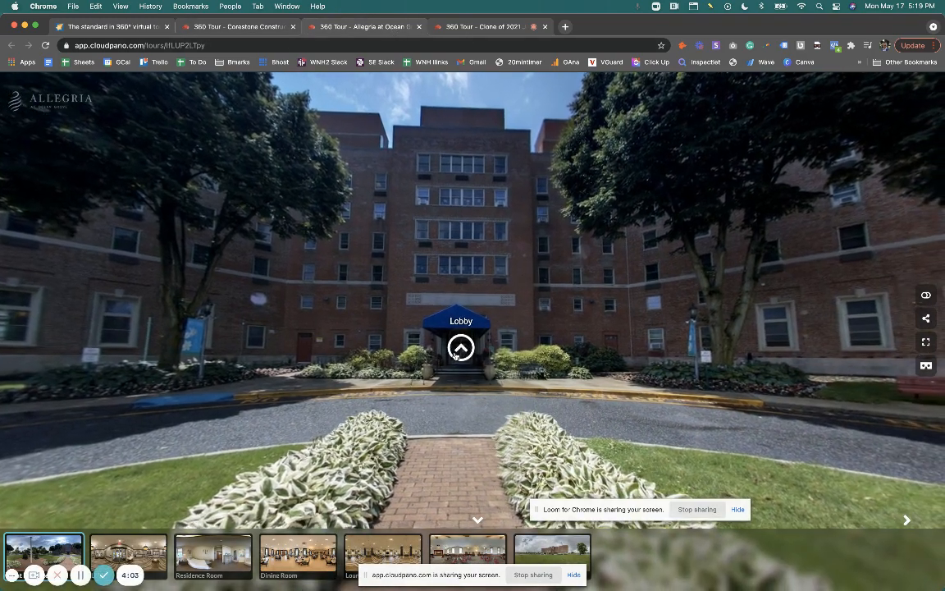
pyautogui.click(484, 27)
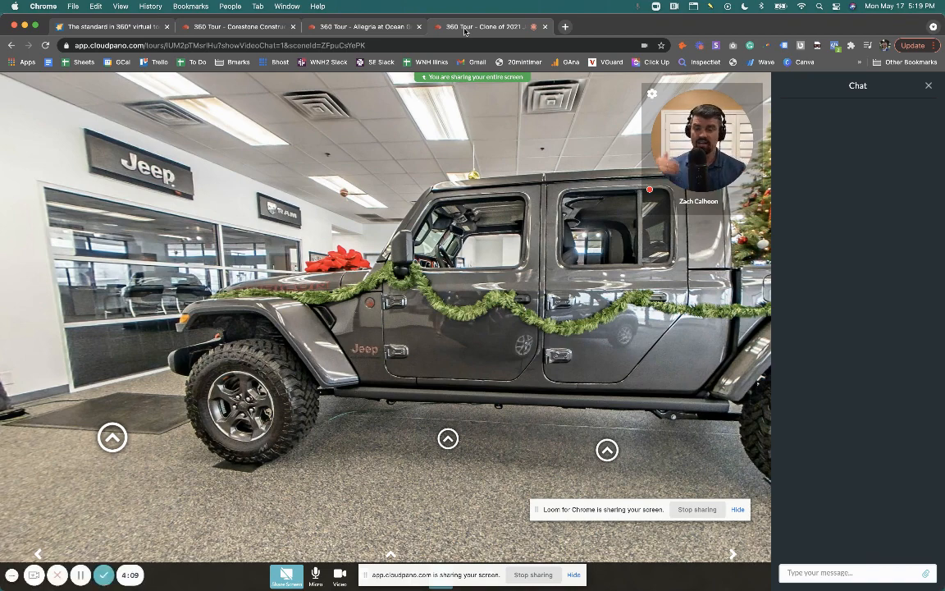
pyautogui.moveTo(482, 139)
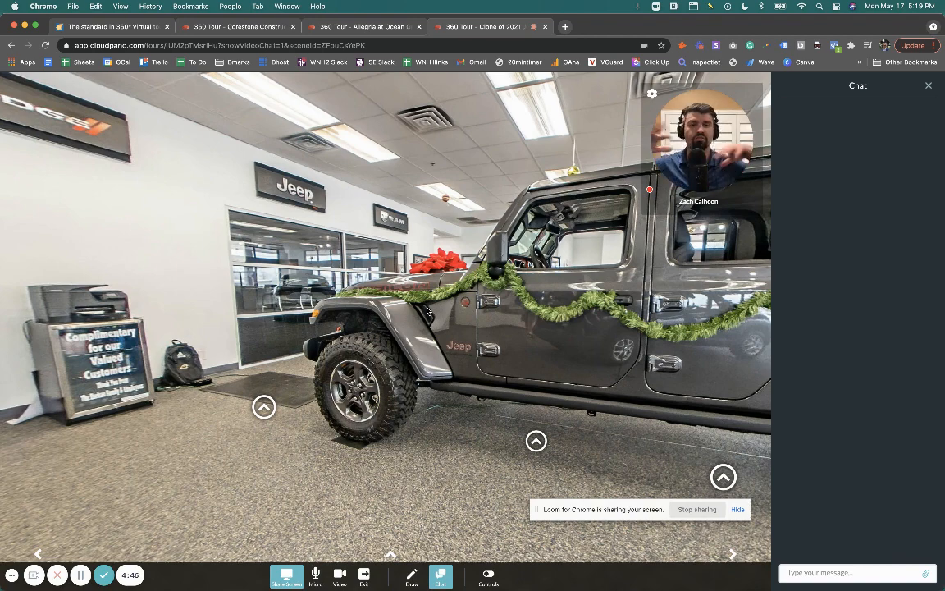
pyautogui.moveTo(484, 294)
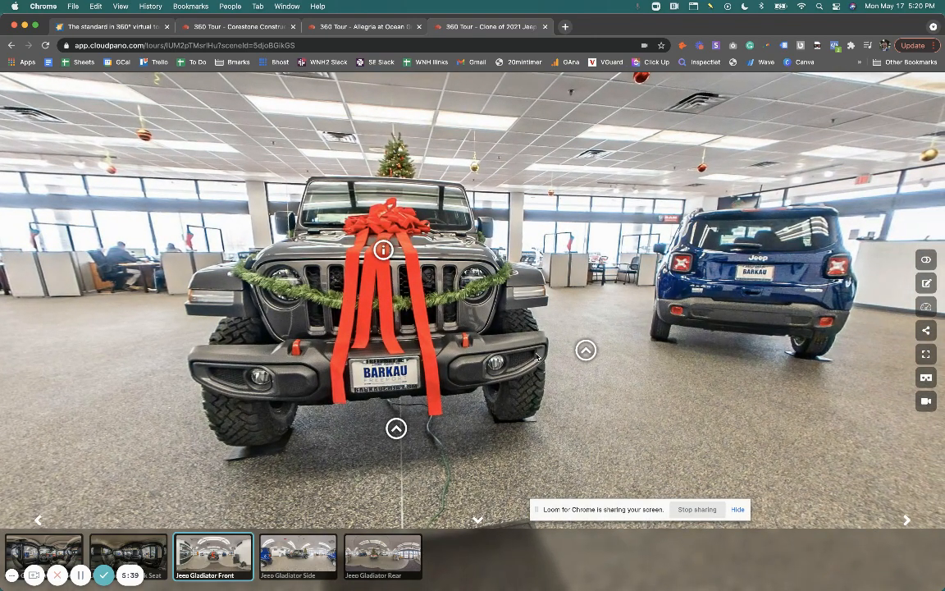
pyautogui.moveTo(529, 370)
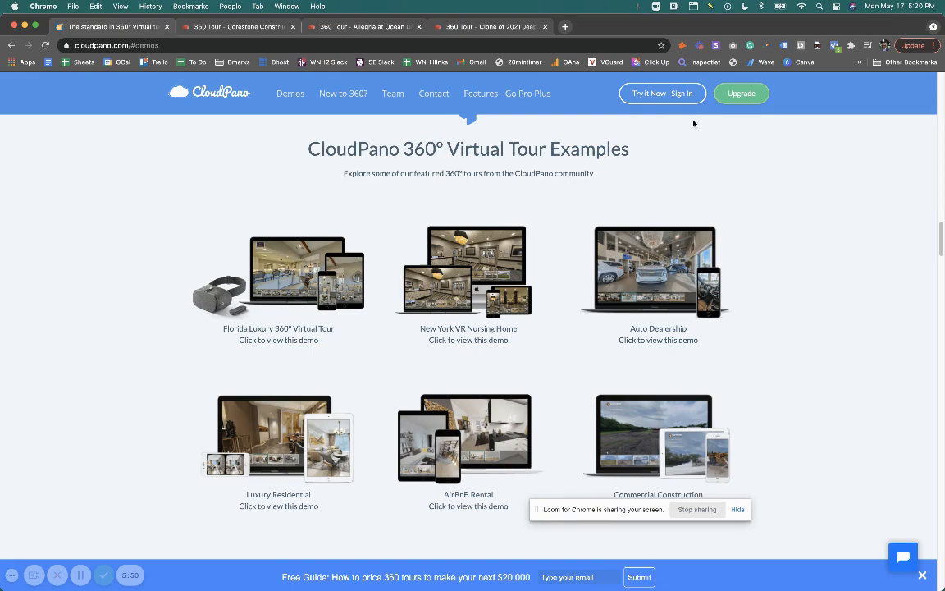
# - Scroll the homepage and open 'Features - Go Pro Plus' for the $33/month plan
pyautogui.scroll(-3)
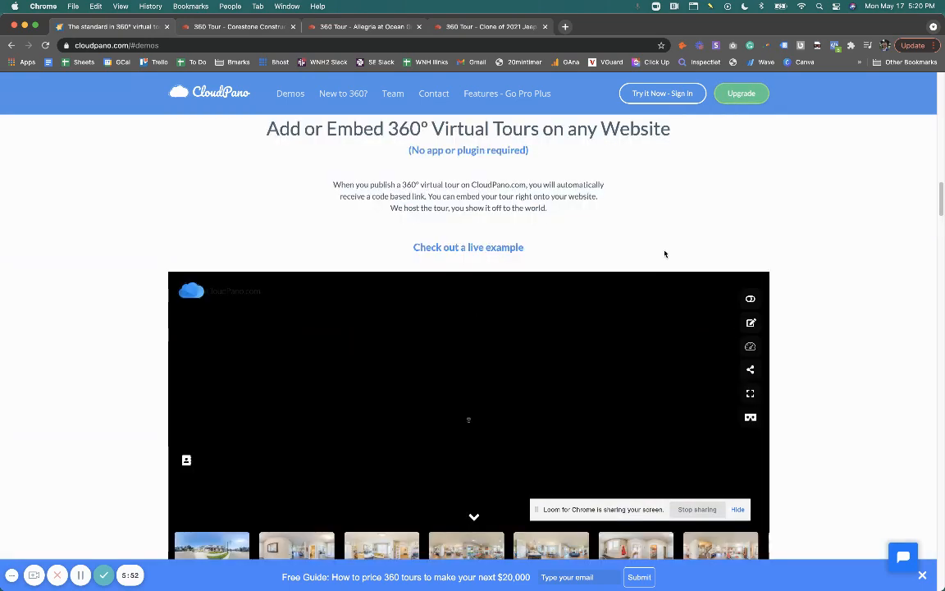
pyautogui.scroll(-3)
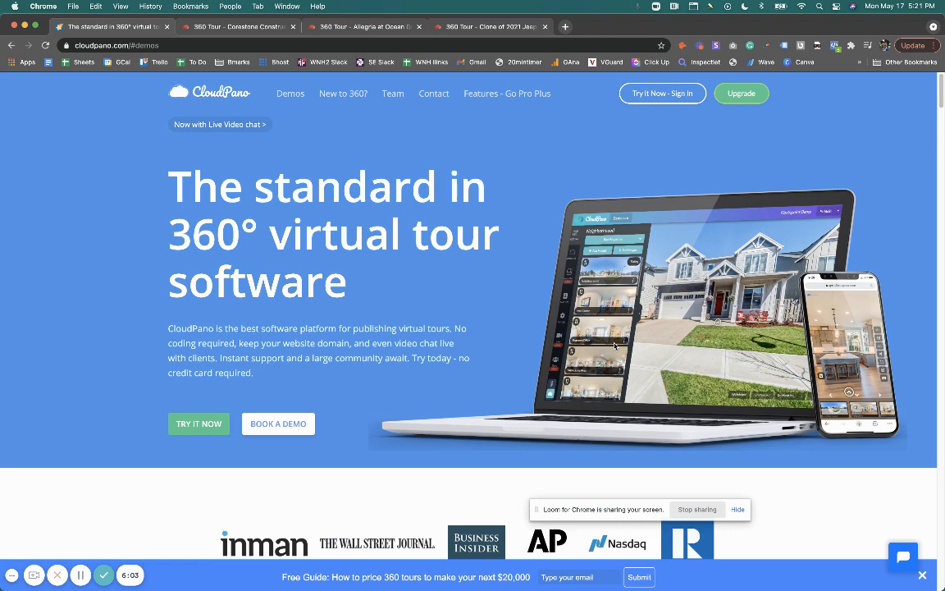
pyautogui.click(506, 93)
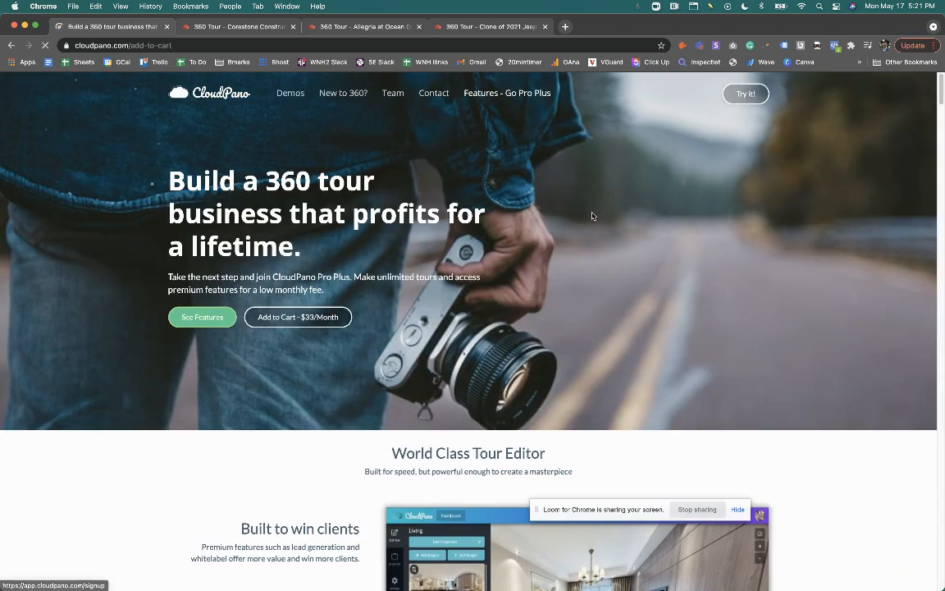